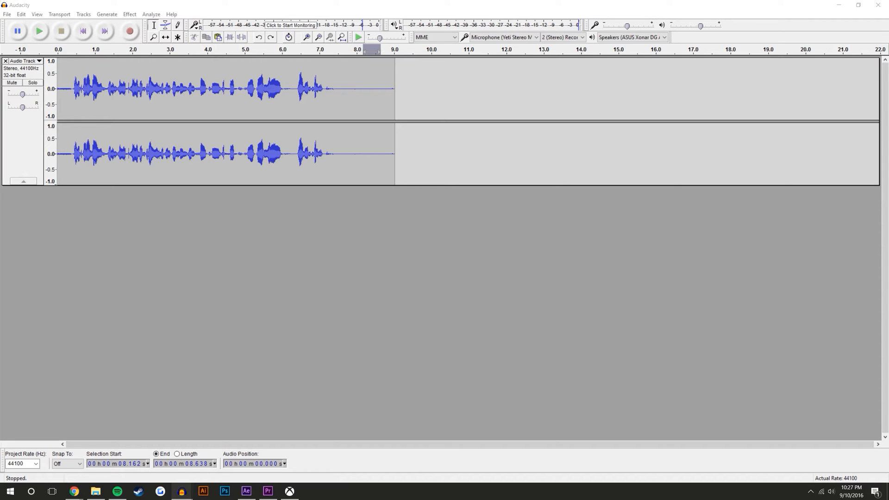
{"action": "mouse_move", "coordinate": [431, 31]}
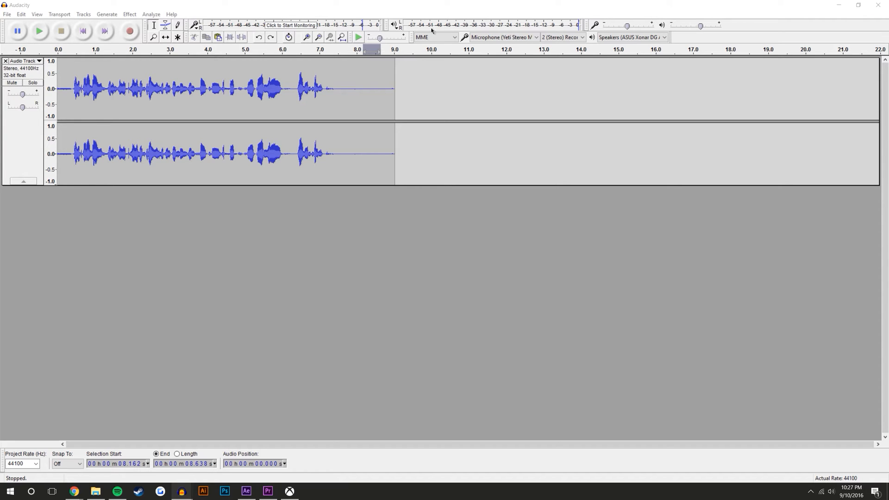
Select the spoken part of the recording and listen to it
{"action": "left_click_drag", "start_coordinate": [60, 88], "coordinate": [331, 88]}
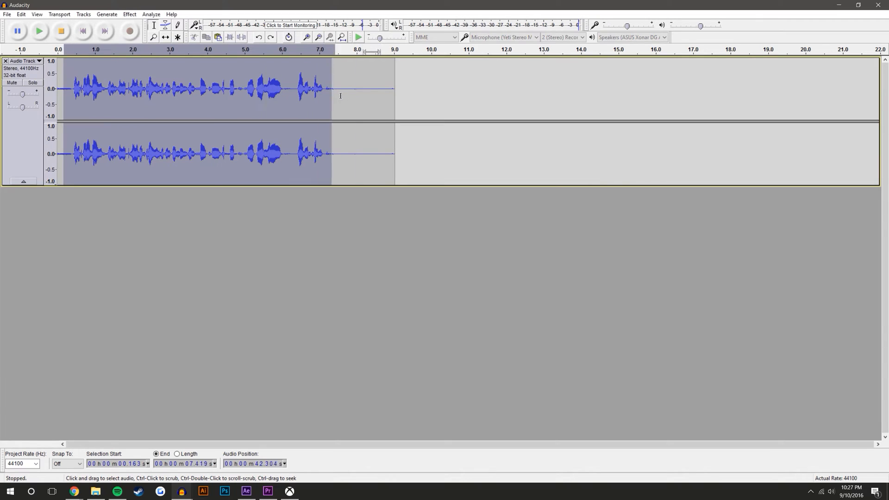
{"action": "left_click", "coordinate": [392, 91]}
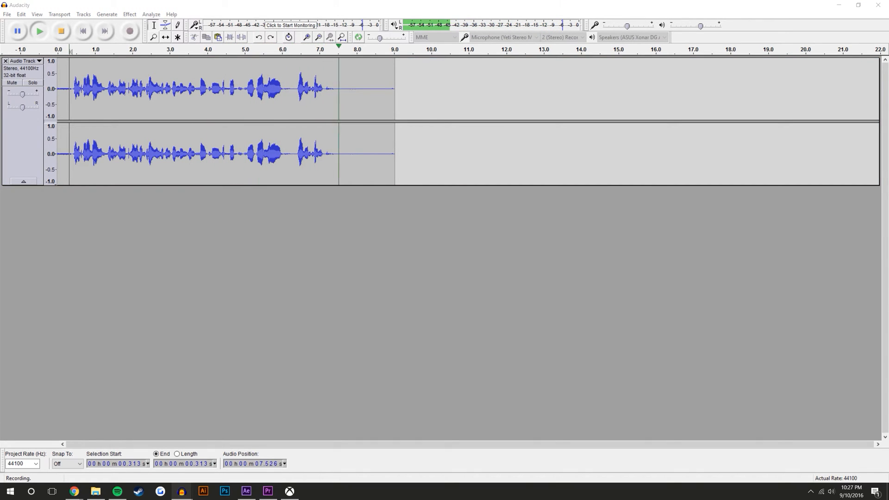
{"action": "left_click", "coordinate": [60, 31]}
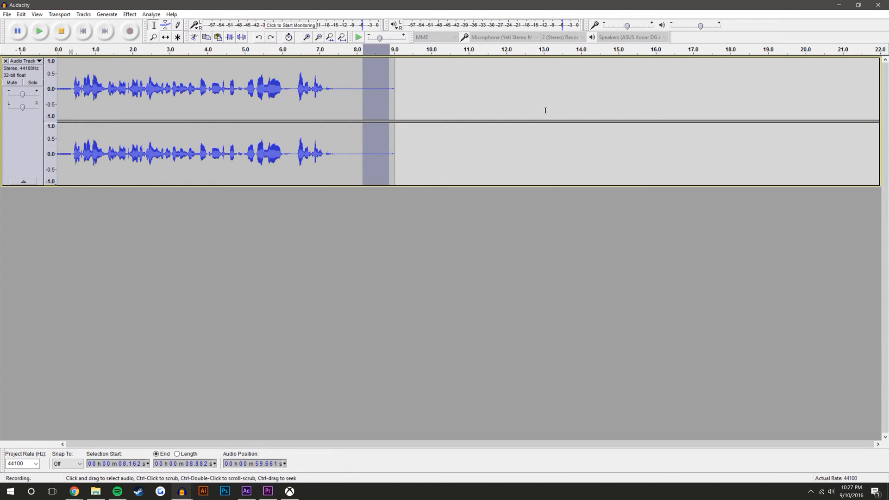
{"action": "left_click", "coordinate": [464, 88]}
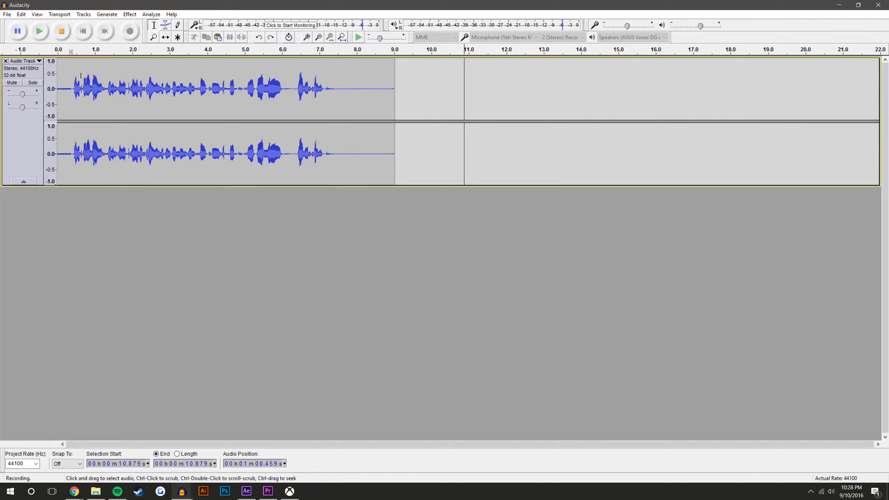
{"action": "left_click_drag", "start_coordinate": [68, 88], "coordinate": [328, 88]}
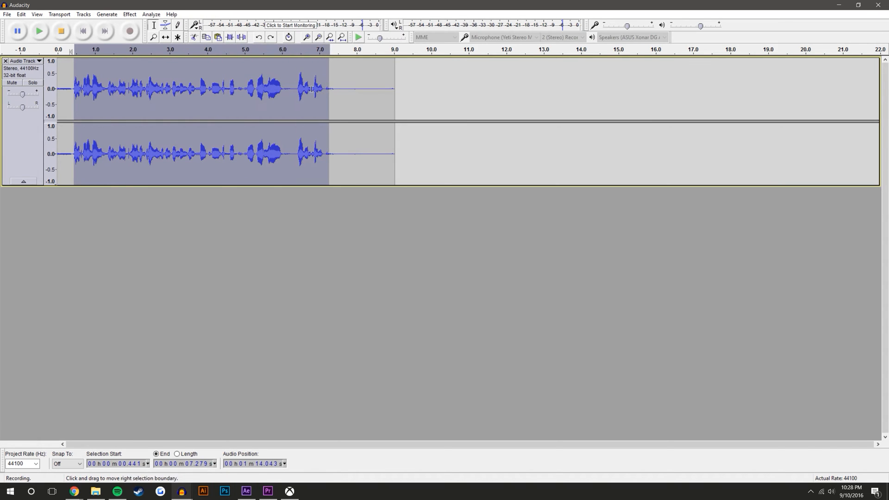
{"action": "left_click", "coordinate": [208, 89]}
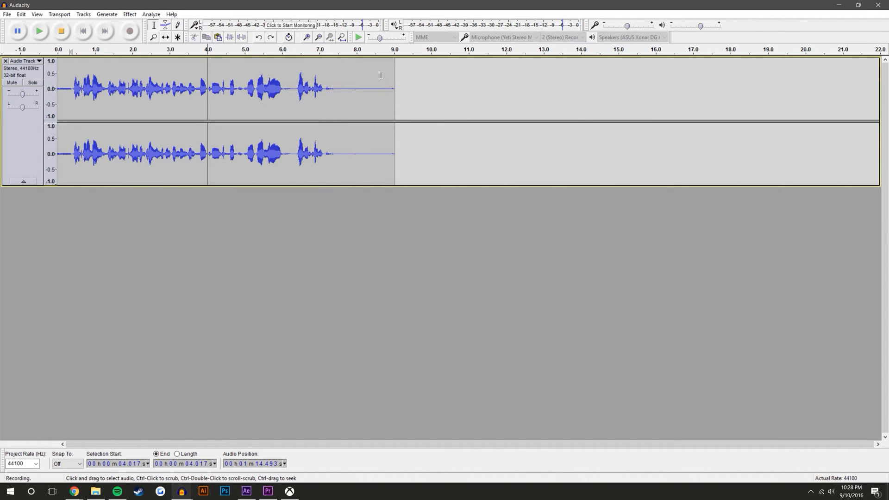
{"action": "mouse_move", "coordinate": [352, 111]}
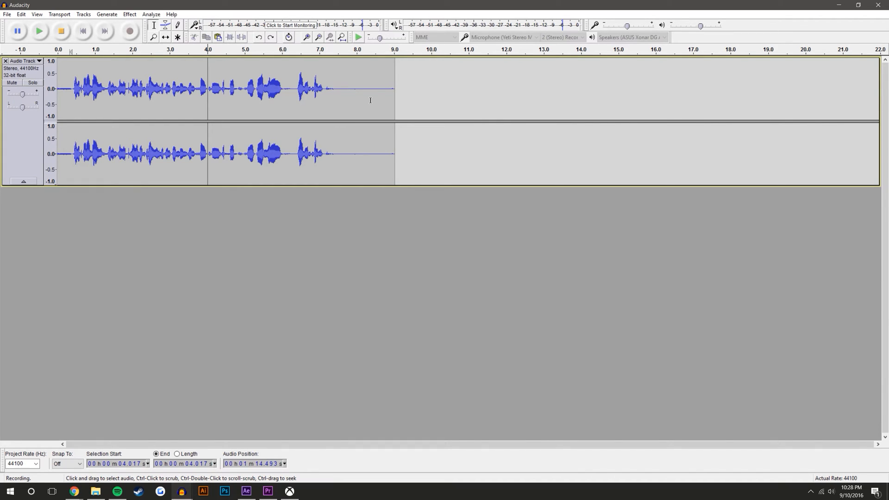
{"action": "mouse_move", "coordinate": [352, 86]}
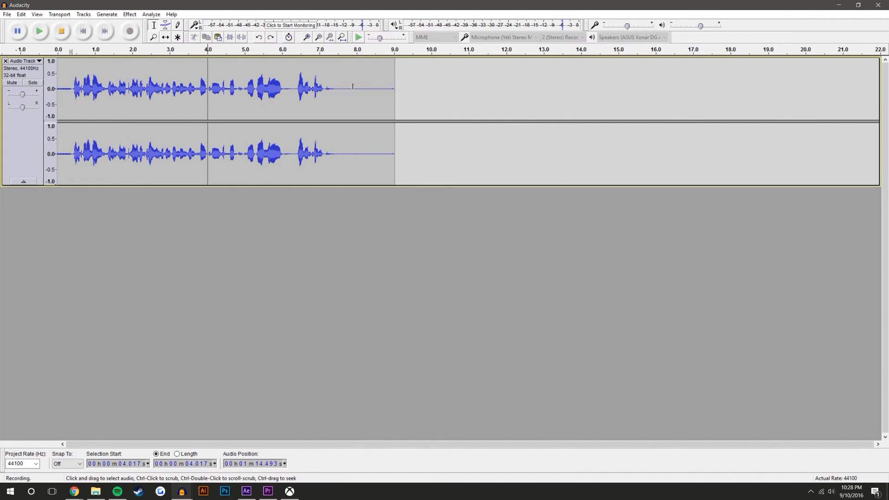
{"action": "mouse_move", "coordinate": [323, 89]}
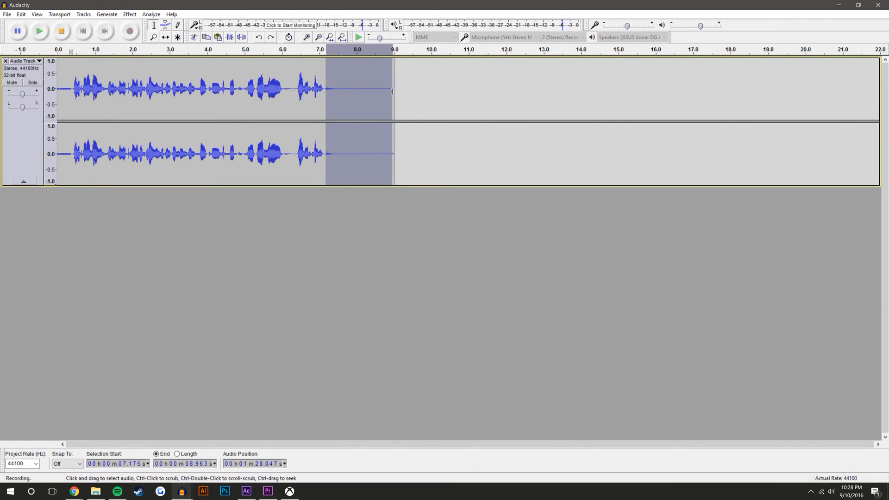
Select the quiet tail after the speech and save it as the Noise Reduction profile
{"action": "left_click", "coordinate": [356, 81]}
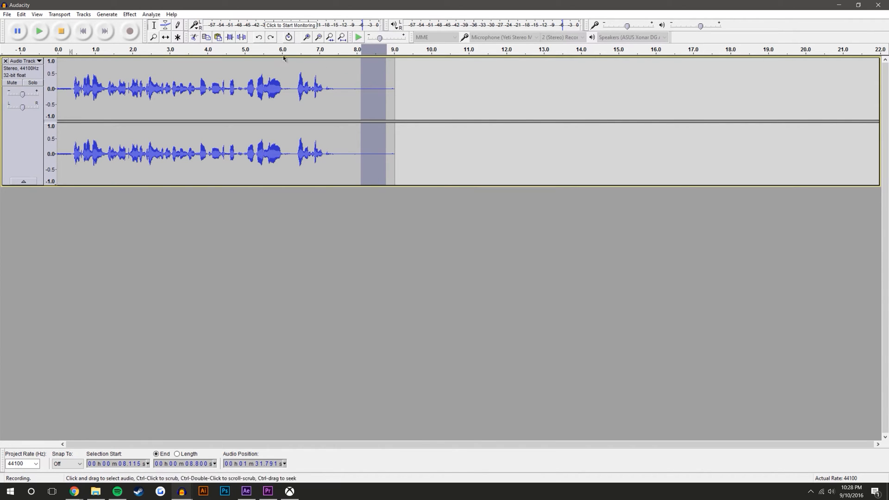
{"action": "left_click", "coordinate": [129, 14]}
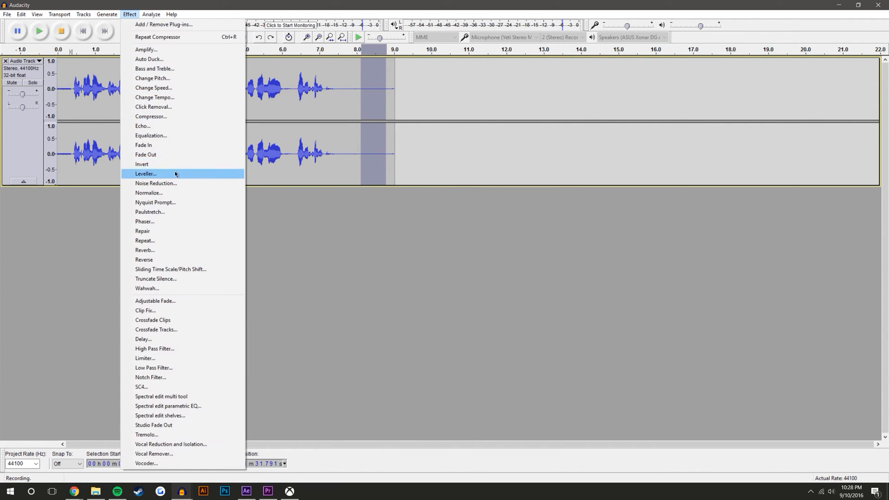
{"action": "mouse_move", "coordinate": [179, 183]}
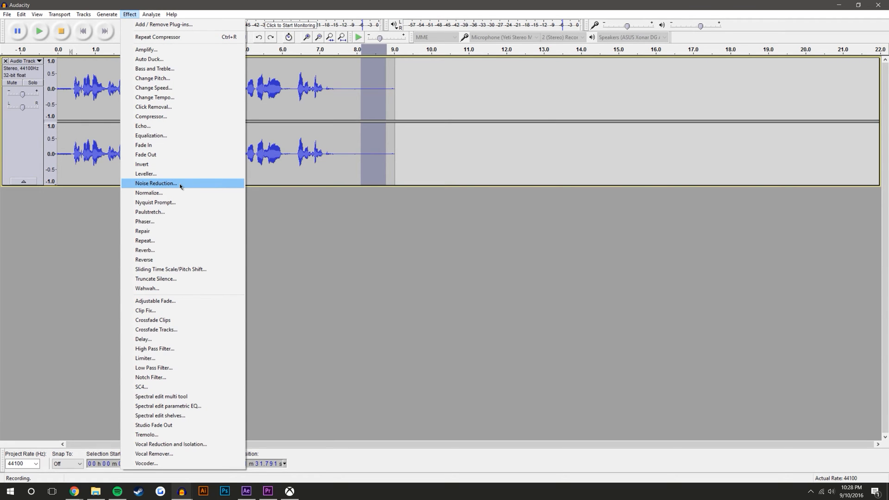
{"action": "left_click", "coordinate": [156, 183]}
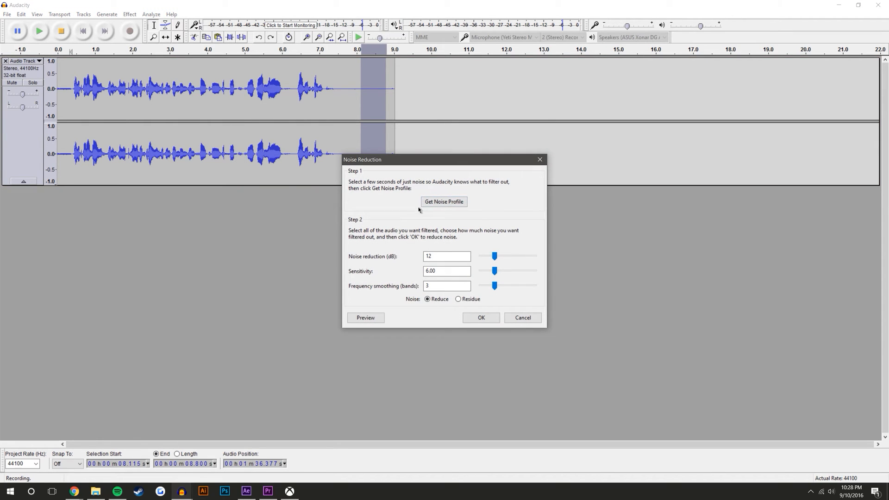
{"action": "left_click", "coordinate": [480, 318]}
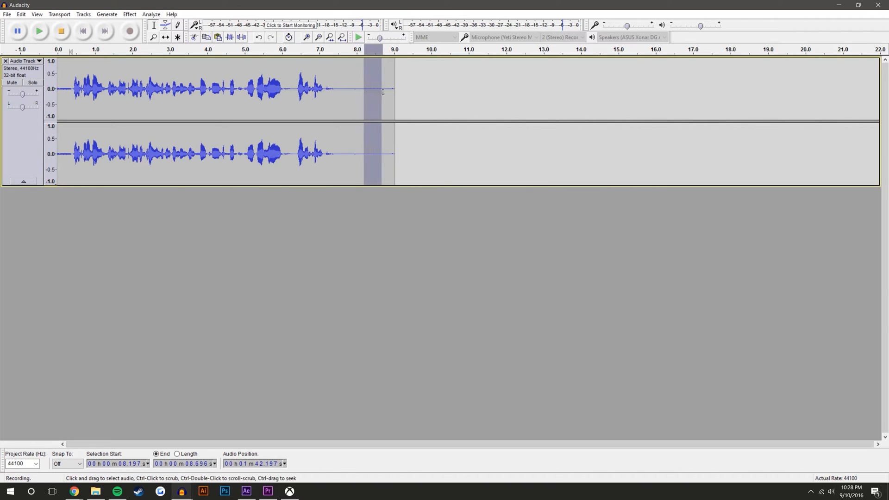
Run Noise Reduction on the entire nine-second recording at 12 dB, 6.00 sensitivity, 3 bands
{"action": "left_click", "coordinate": [369, 91]}
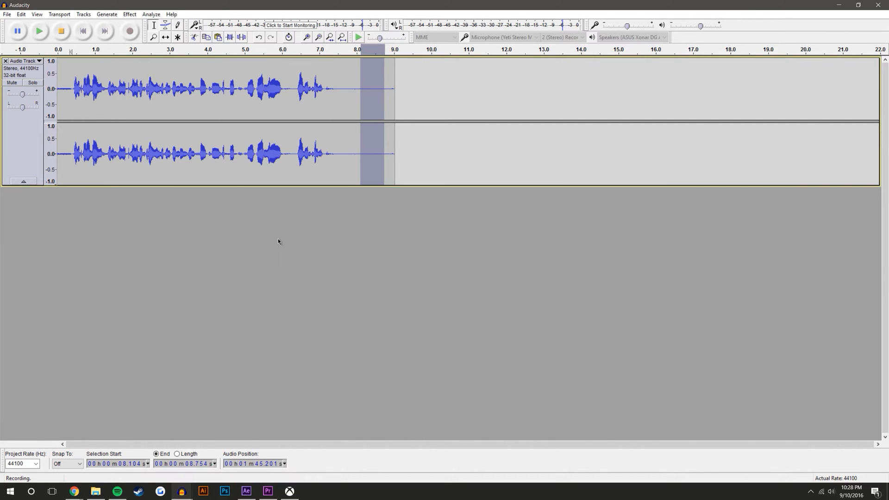
{"action": "left_click", "coordinate": [165, 37]}
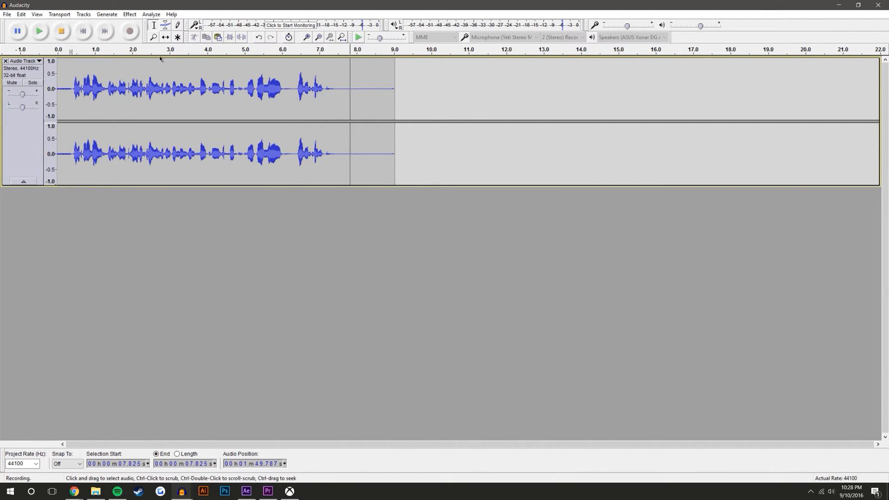
{"action": "left_click", "coordinate": [129, 15]}
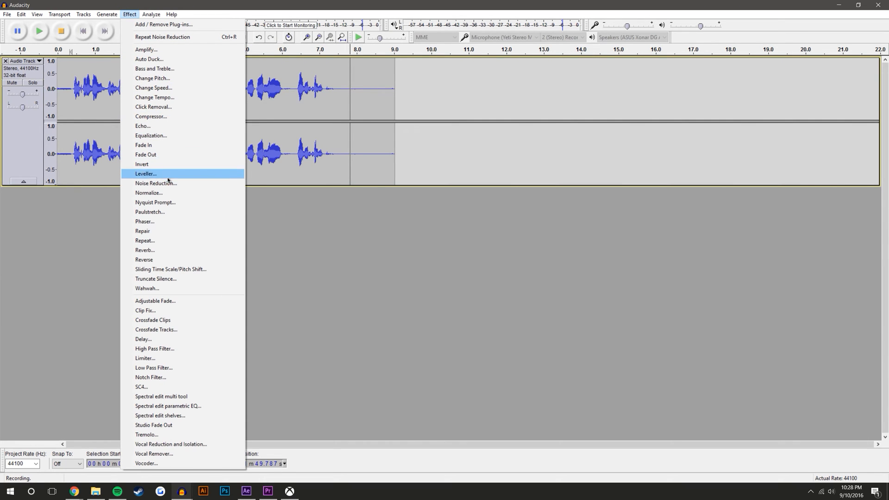
{"action": "left_click", "coordinate": [156, 182]}
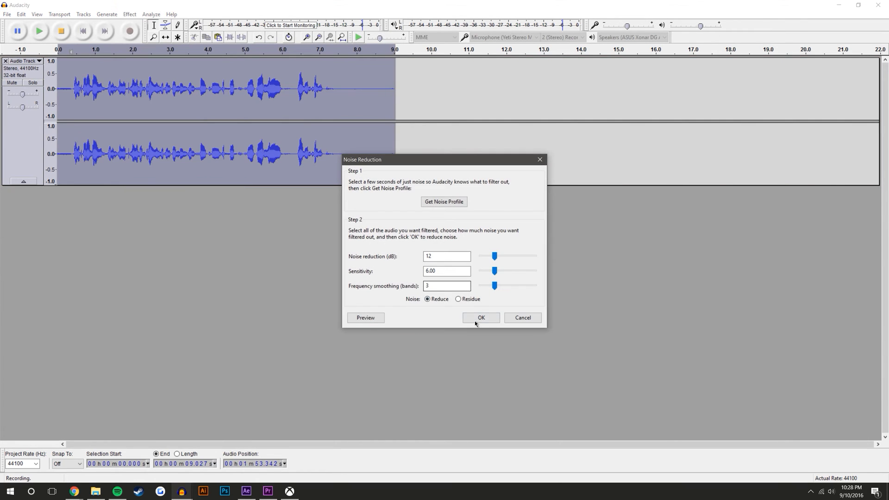
{"action": "left_click", "coordinate": [480, 317]}
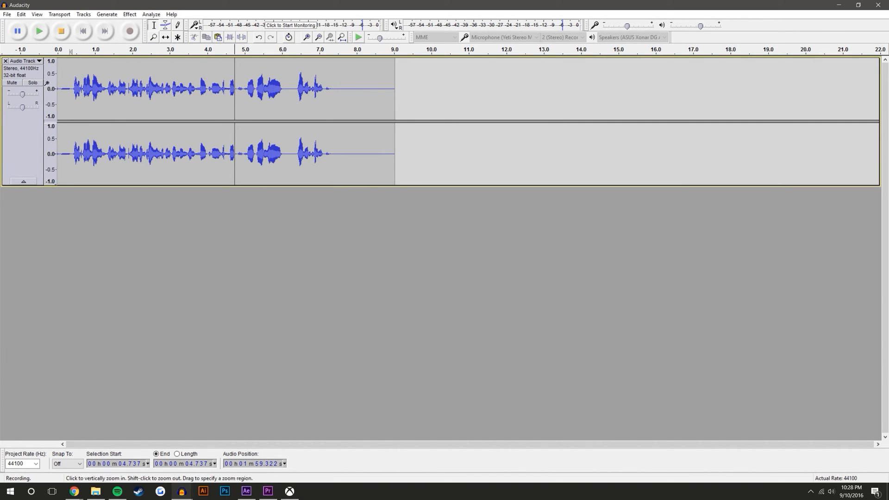
Select the spoken audio and choose the Bass Boost equalization curve
{"action": "left_click_drag", "start_coordinate": [66, 91], "coordinate": [328, 90]}
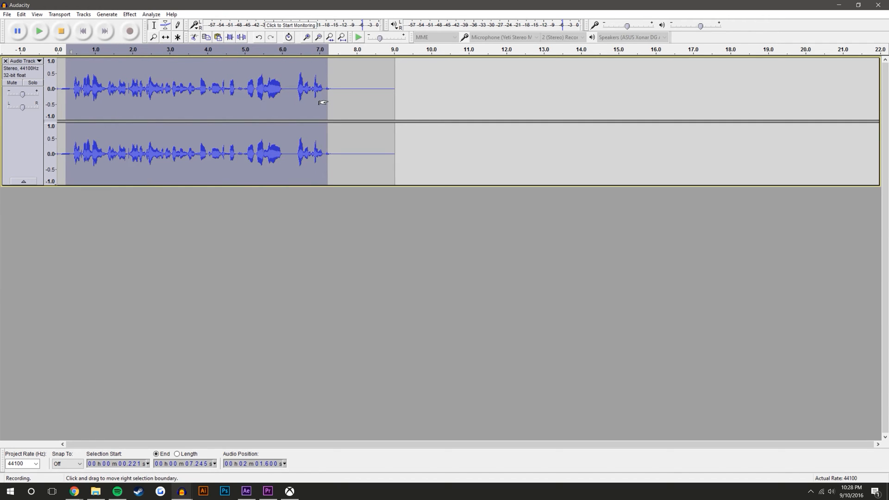
{"action": "mouse_move", "coordinate": [303, 90]}
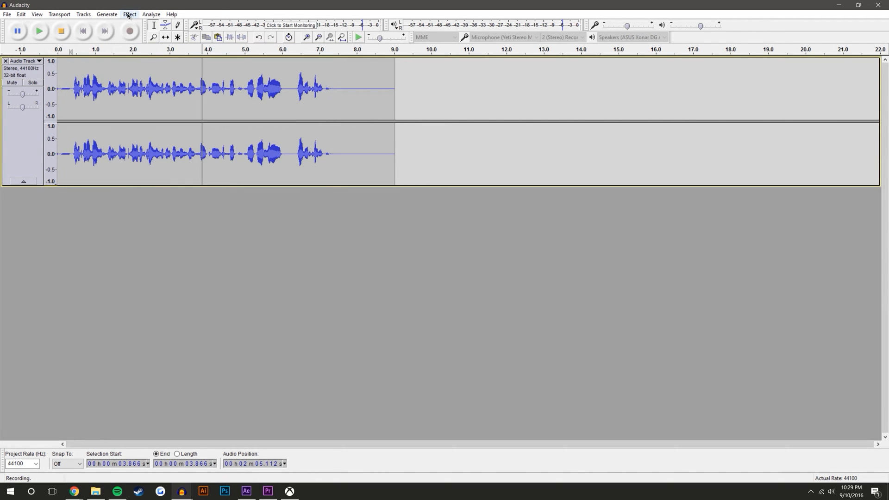
{"action": "left_click", "coordinate": [128, 15]}
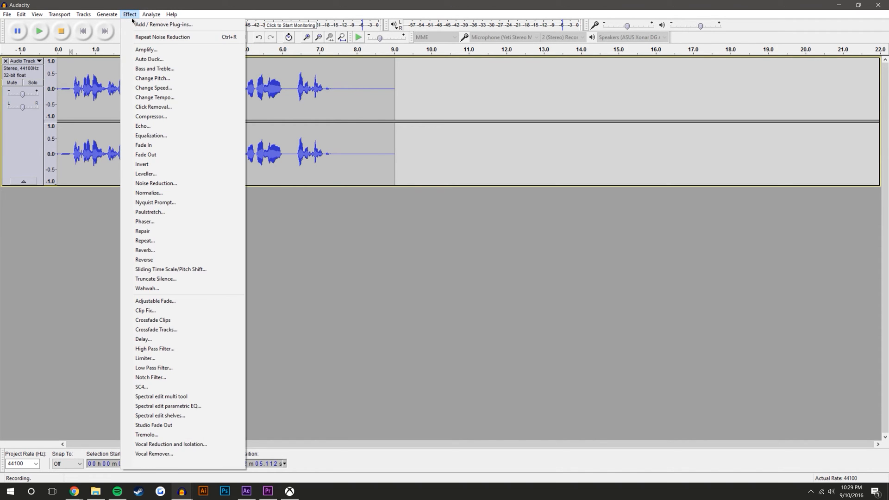
{"action": "left_click", "coordinate": [151, 136]}
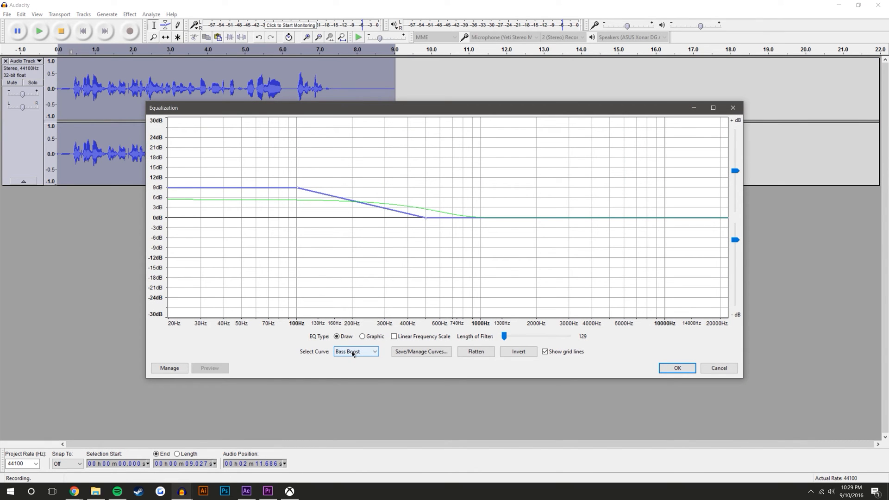
{"action": "left_click", "coordinate": [356, 351]}
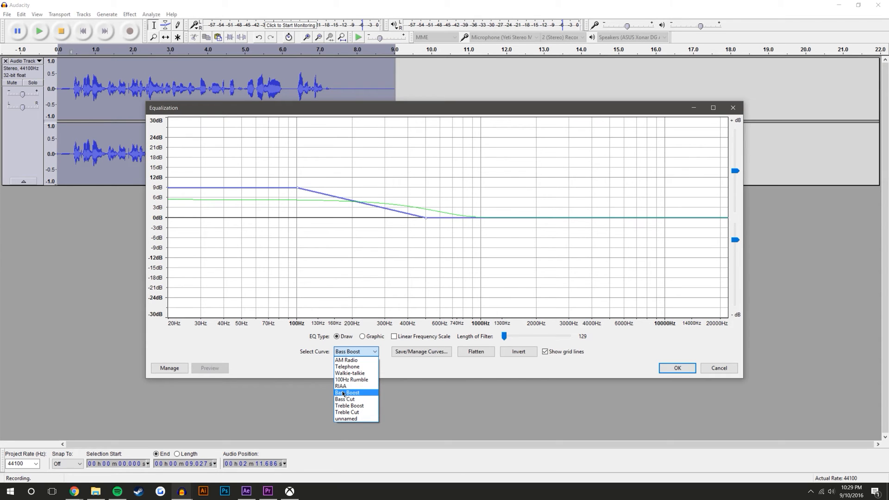
{"action": "left_click", "coordinate": [676, 368]}
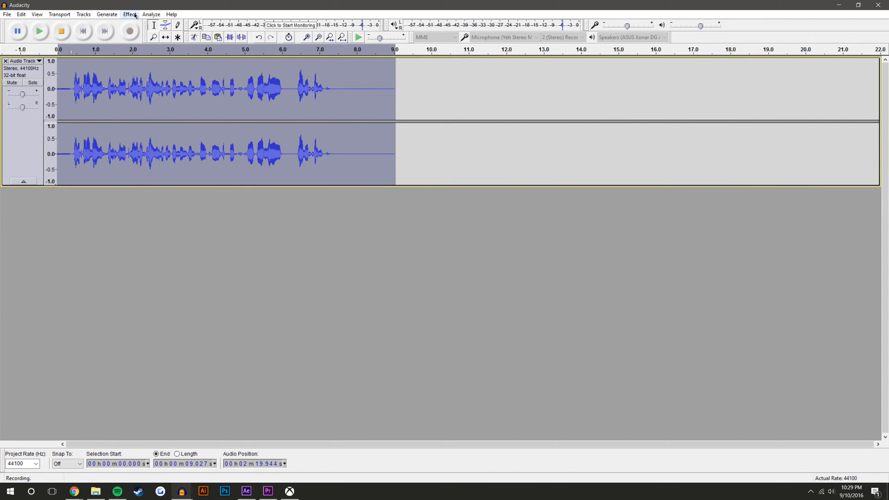
Reopen the equalization preset curves and choose Treble Boost
{"action": "left_click", "coordinate": [129, 14]}
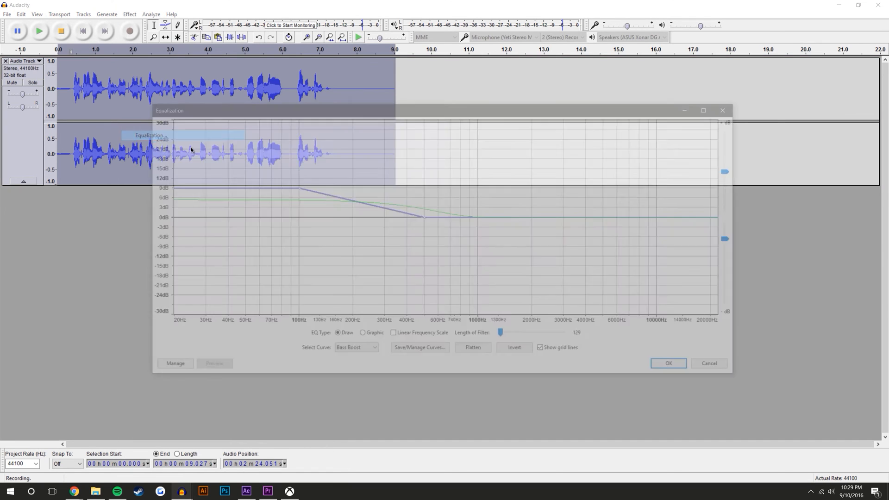
{"action": "left_click", "coordinate": [356, 351]}
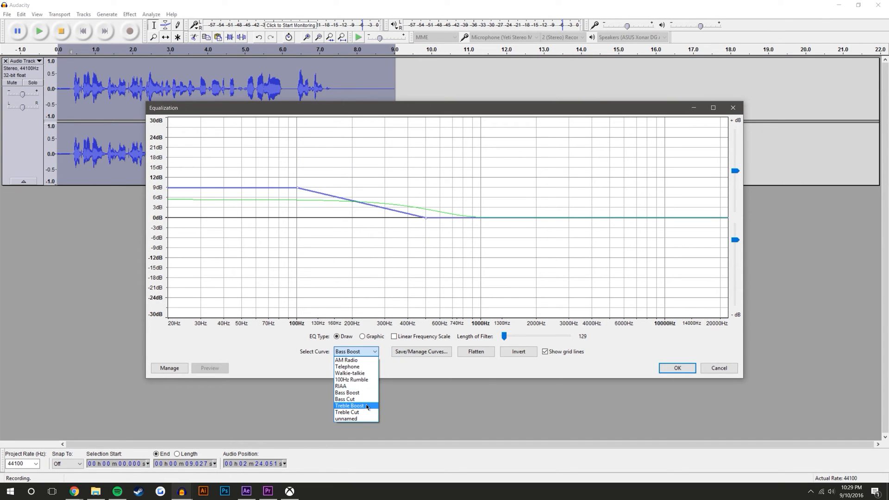
{"action": "left_click", "coordinate": [676, 369]}
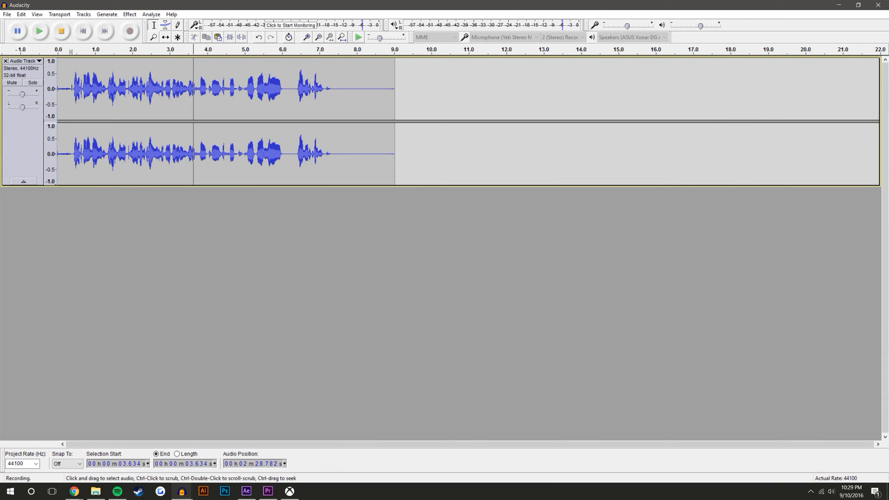
{"action": "left_click", "coordinate": [71, 88]}
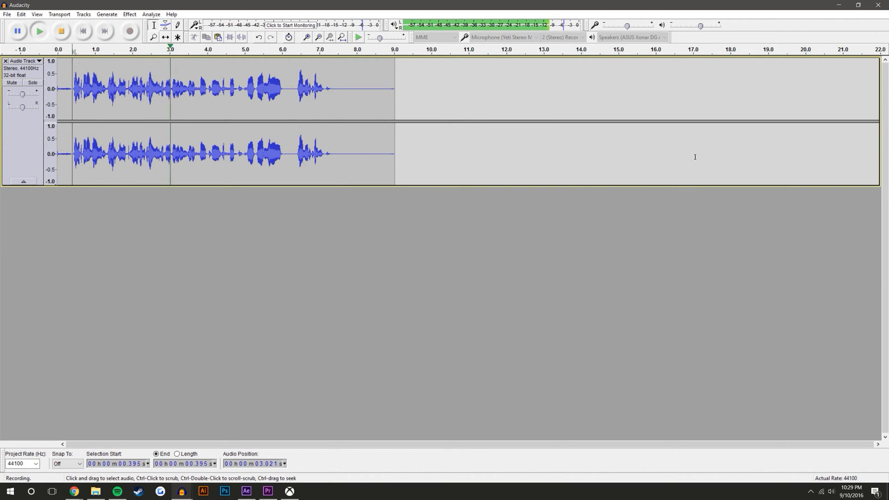
{"action": "left_click", "coordinate": [60, 31]}
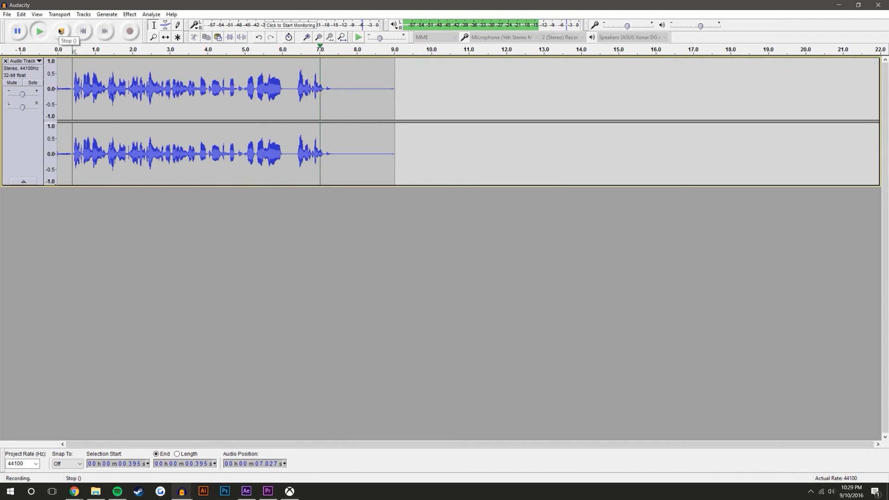
{"action": "left_click", "coordinate": [60, 31]}
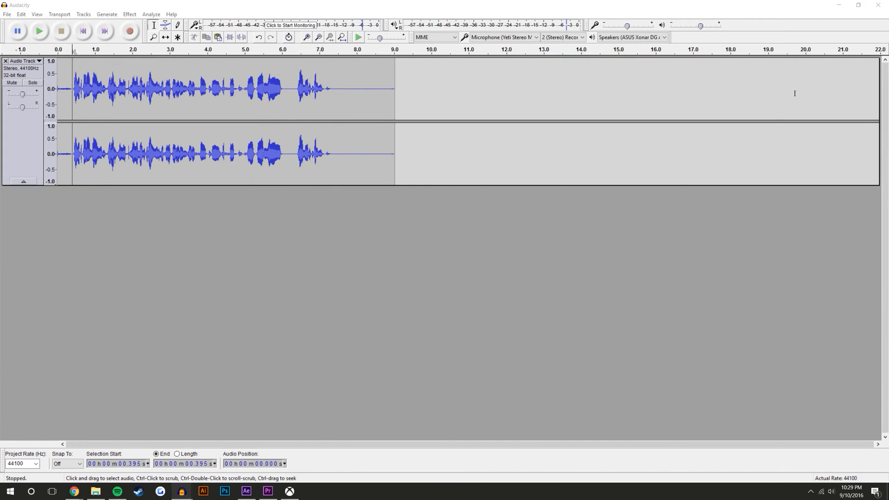
{"action": "mouse_move", "coordinate": [686, 121]}
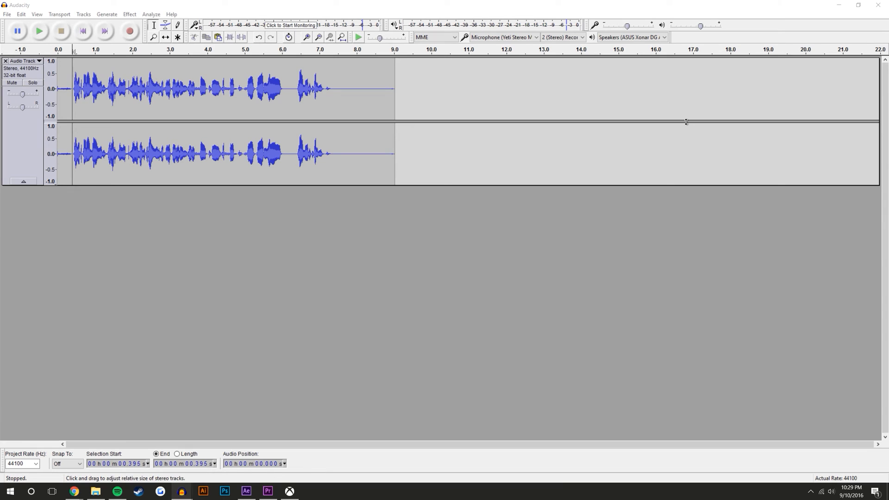
{"action": "mouse_move", "coordinate": [679, 111]}
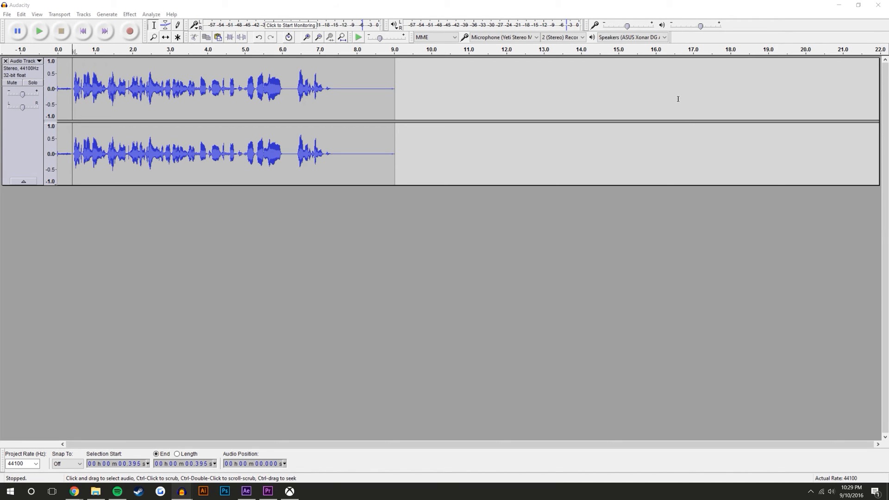
{"action": "mouse_move", "coordinate": [376, 104]}
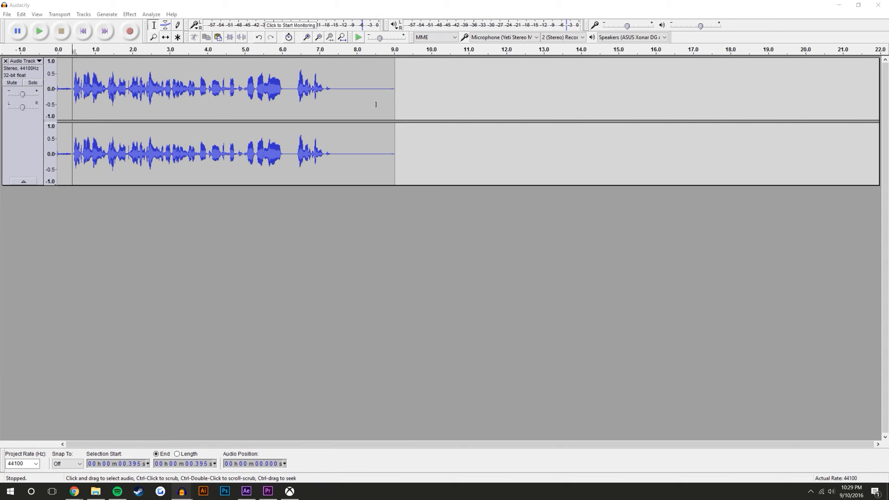
{"action": "left_click", "coordinate": [232, 88]}
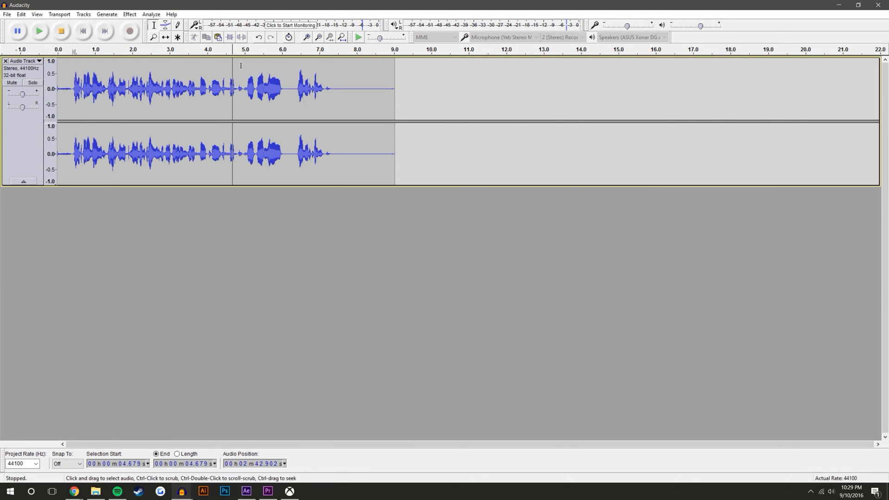
{"action": "mouse_move", "coordinate": [329, 77]}
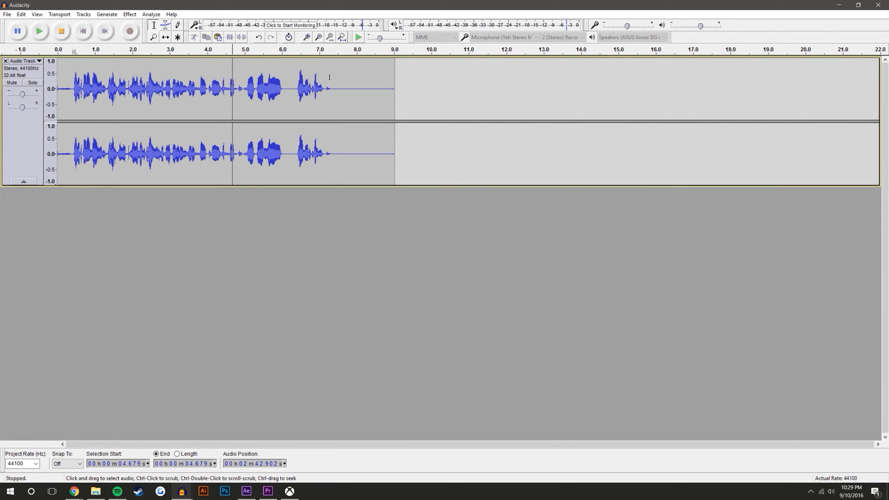
{"action": "mouse_move", "coordinate": [183, 71]}
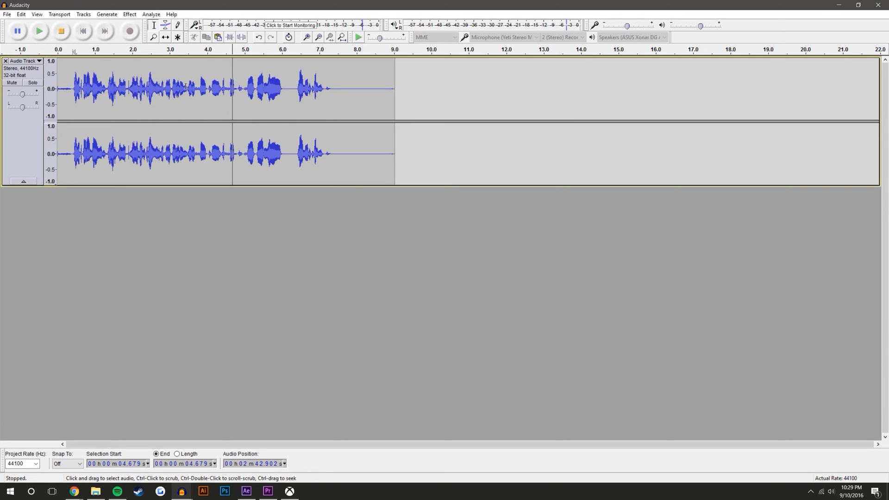
{"action": "left_click", "coordinate": [183, 88]}
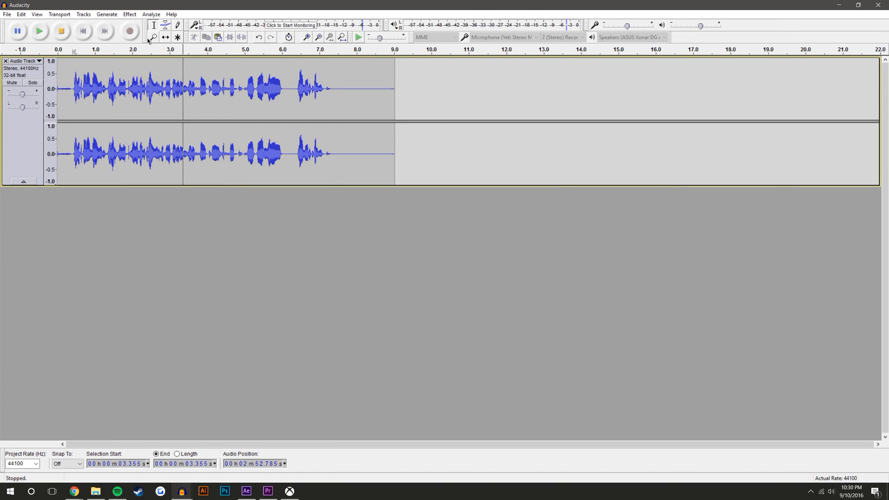
Apply the Compressor with its defaults, then Normalize the peak amplitude to -3.0 dB
{"action": "left_click", "coordinate": [129, 14]}
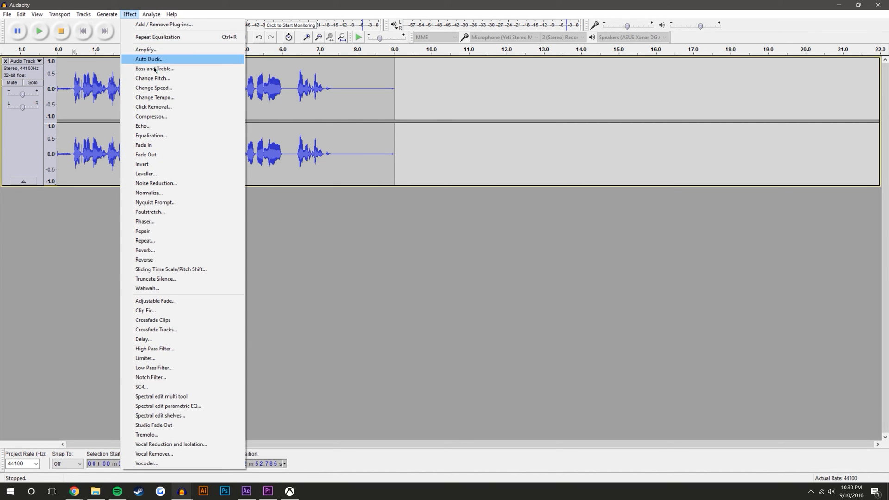
{"action": "left_click", "coordinate": [151, 117]}
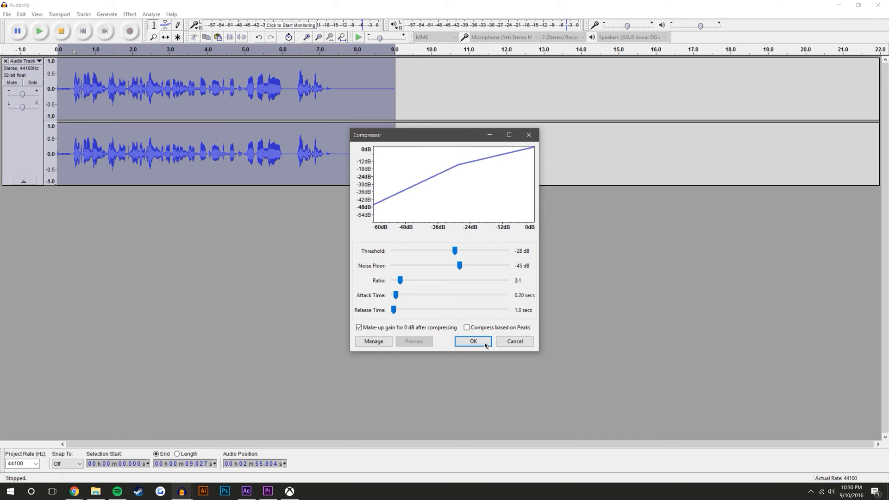
{"action": "left_click", "coordinate": [472, 341]}
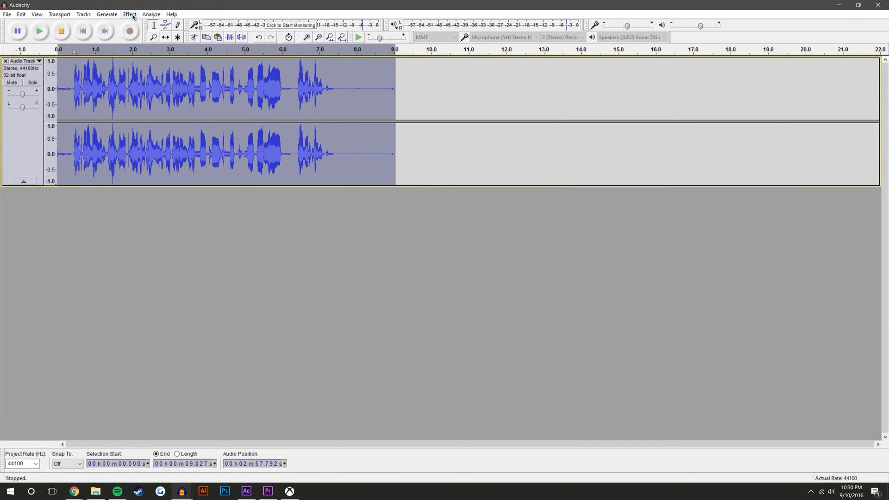
{"action": "left_click", "coordinate": [129, 14]}
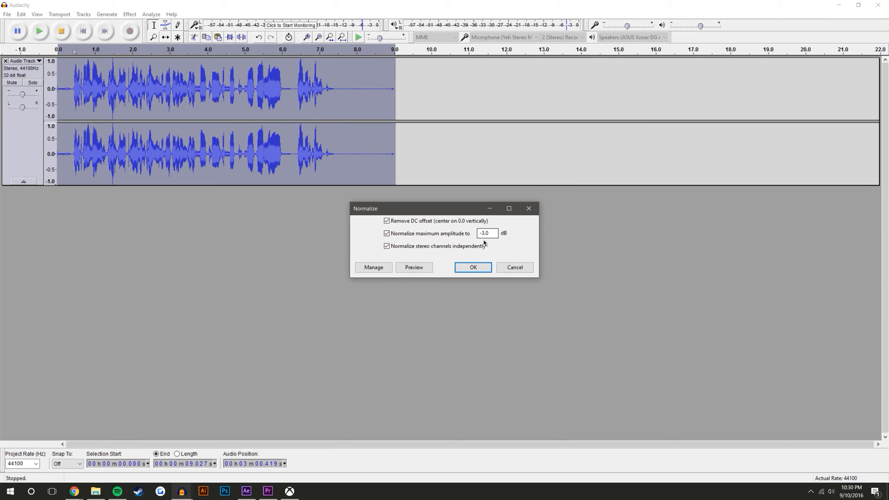
{"action": "left_click", "coordinate": [473, 267]}
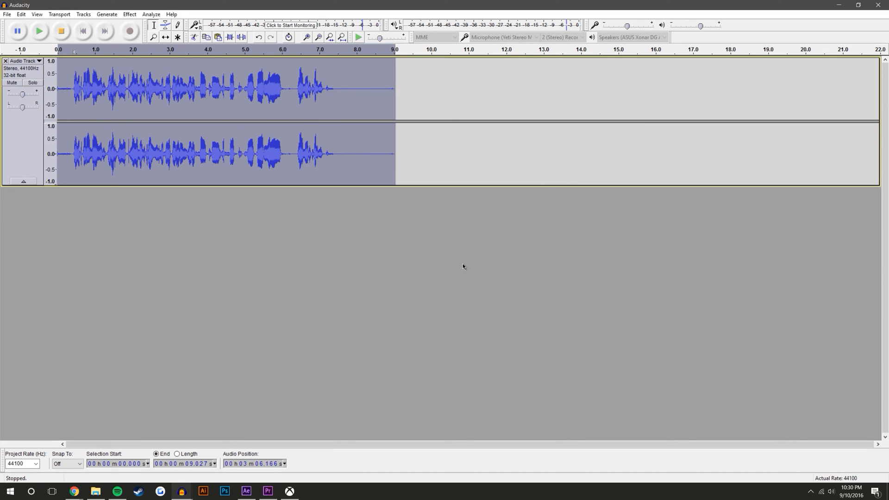
{"action": "left_click", "coordinate": [129, 15]}
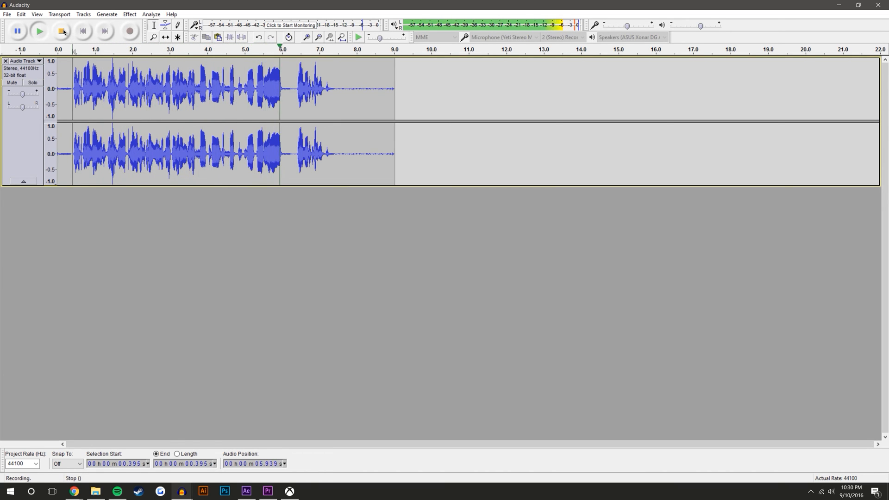
{"action": "left_click", "coordinate": [61, 30]}
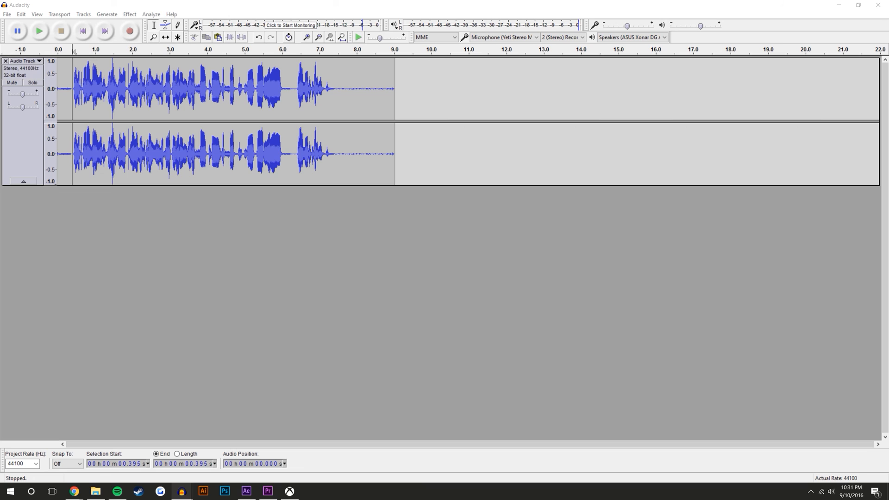
{"action": "mouse_move", "coordinate": [460, 52]}
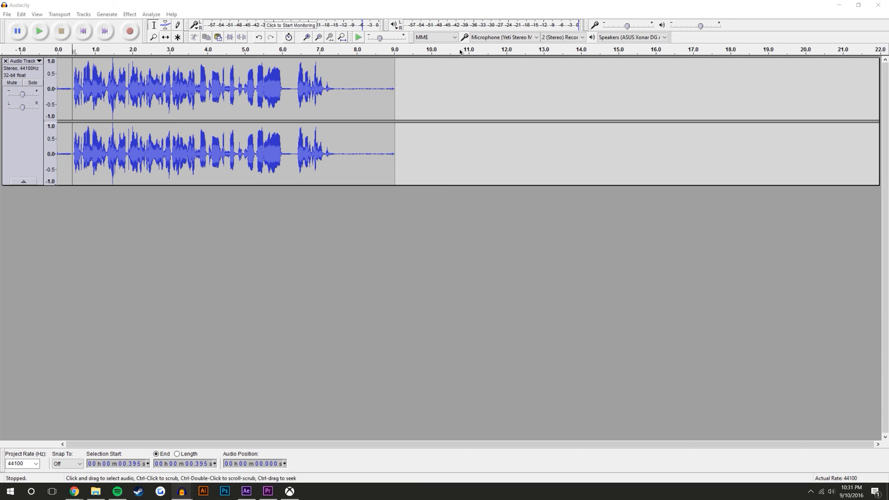
Run Noise Reduction on the quiet stretch around 8 seconds, then adjust the selection's left edge
{"action": "left_click_drag", "start_coordinate": [351, 91], "coordinate": [376, 91]}
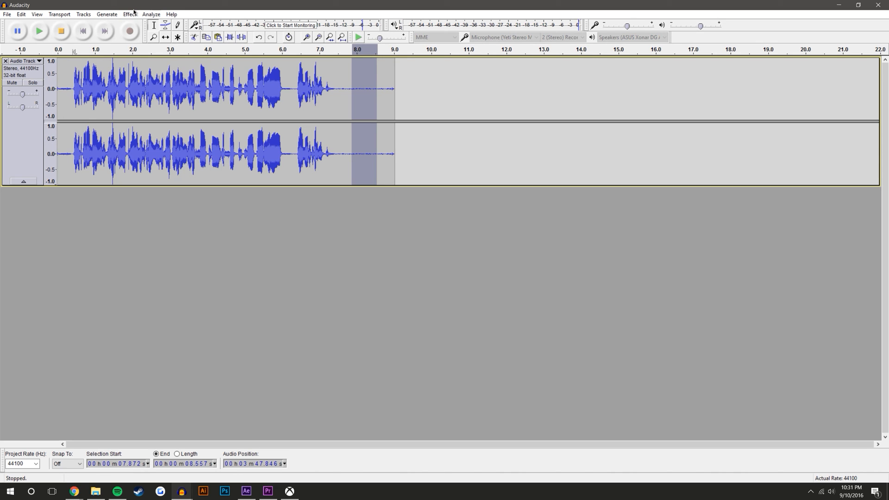
{"action": "left_click", "coordinate": [129, 14]}
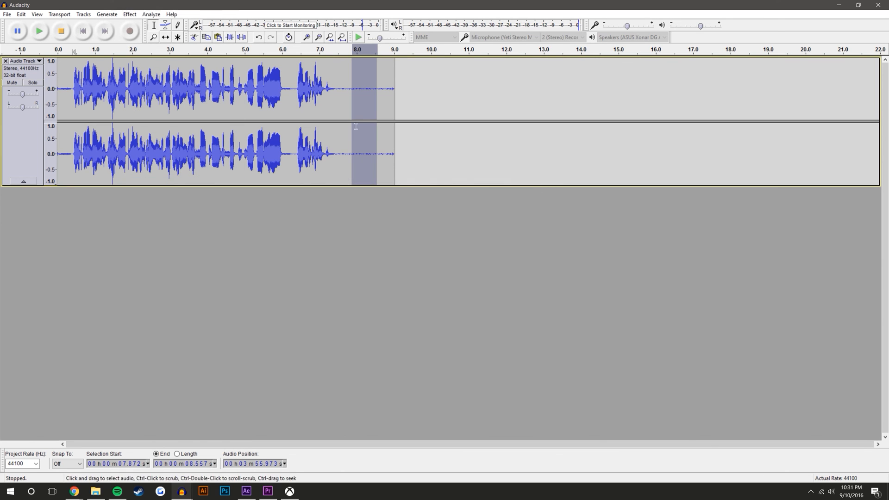
{"action": "left_click", "coordinate": [130, 15]}
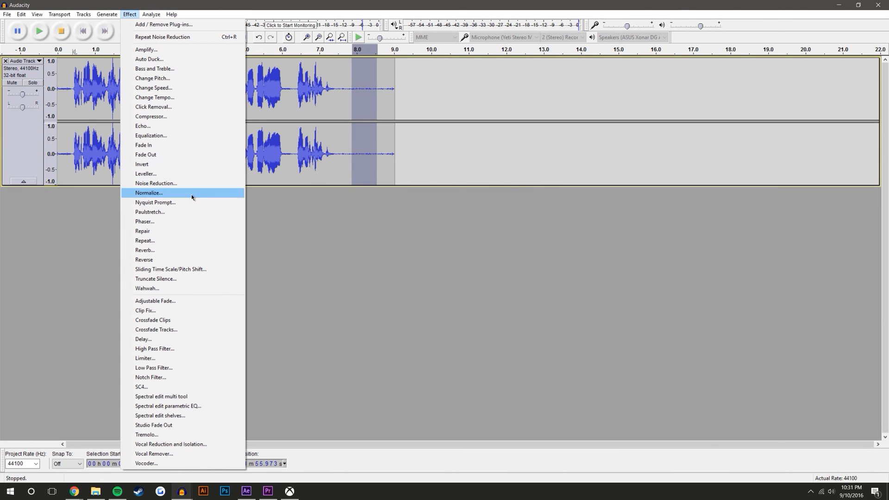
{"action": "left_click", "coordinate": [156, 183]}
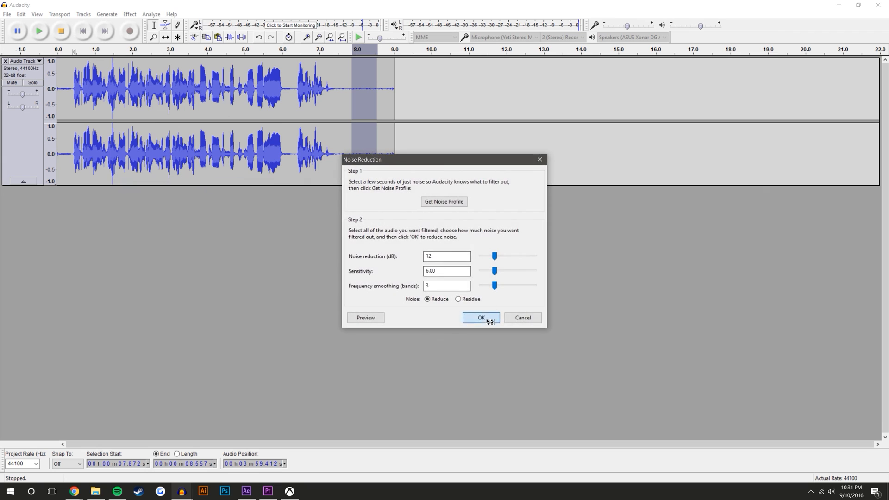
{"action": "left_click", "coordinate": [480, 318]}
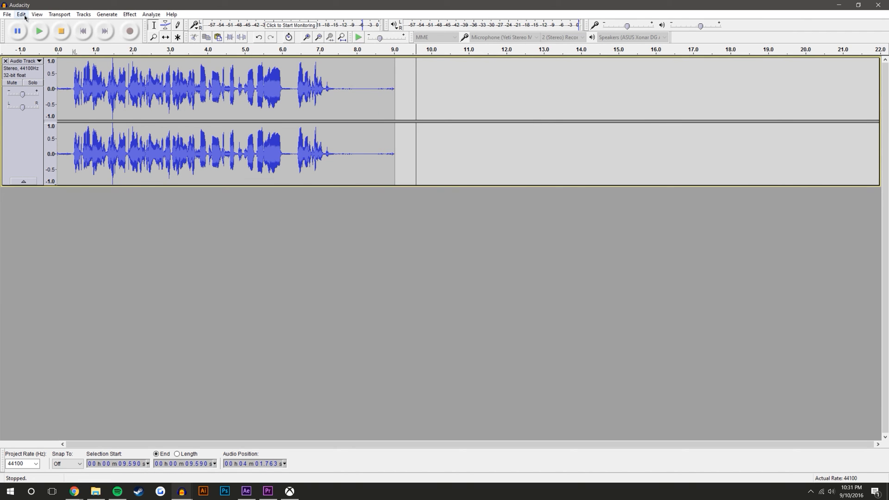
{"action": "left_click", "coordinate": [334, 90]}
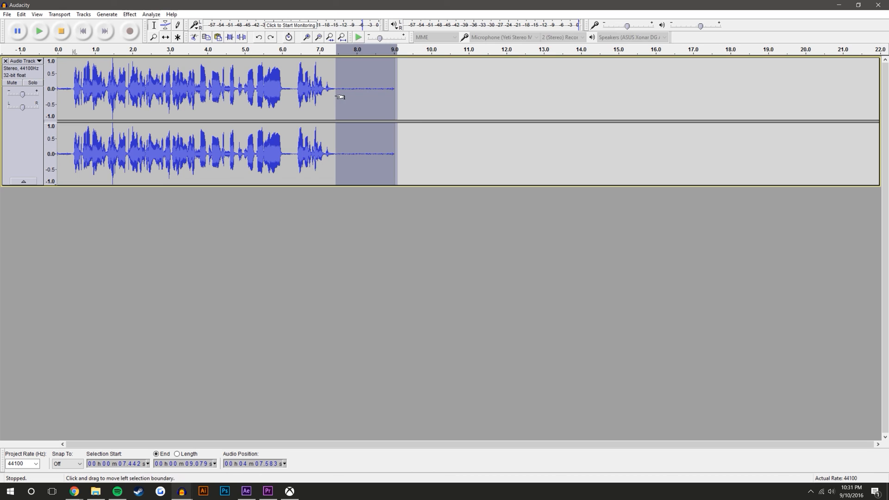
{"action": "mouse_move", "coordinate": [339, 81]}
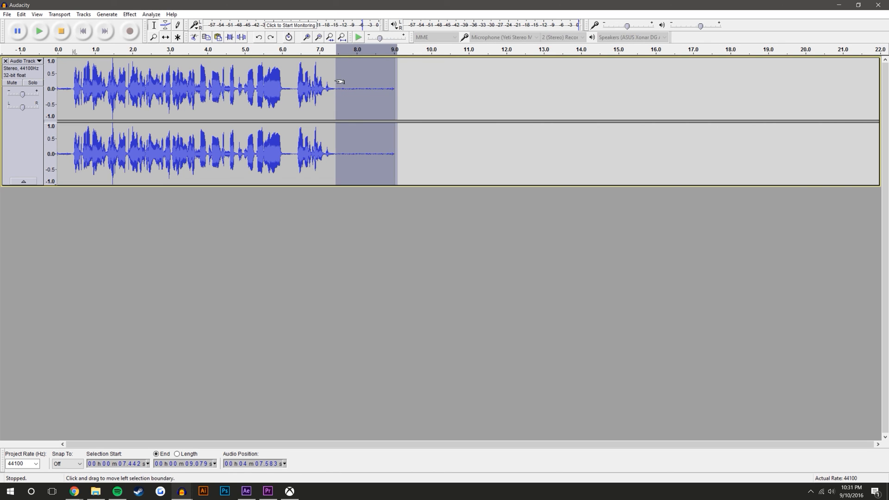